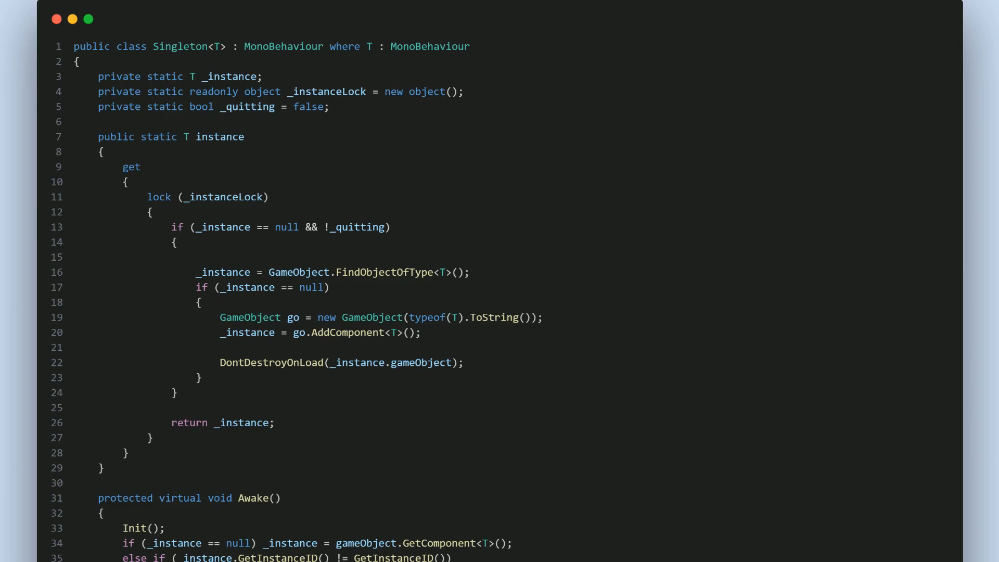
Scroll past the Singleton<T> snippet to the MouseController class with its click events
{"action": "scroll", "scroll_direction": "down", "scroll_amount": 3}
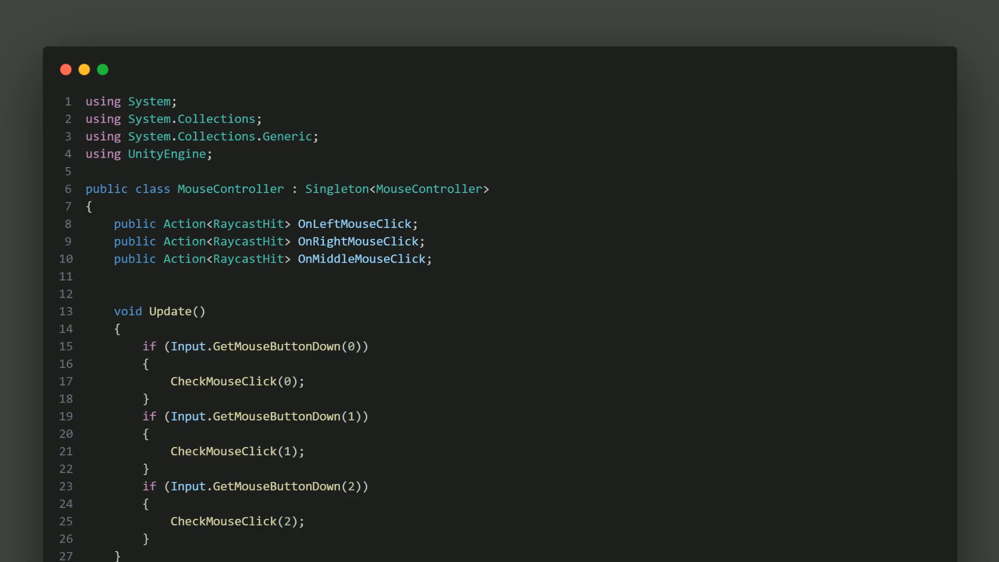
Scroll the MouseController snippet down to the CheckMouseClick raycast method
{"action": "left_click_drag", "start_coordinate": [265, 201], "coordinate": [523, 208]}
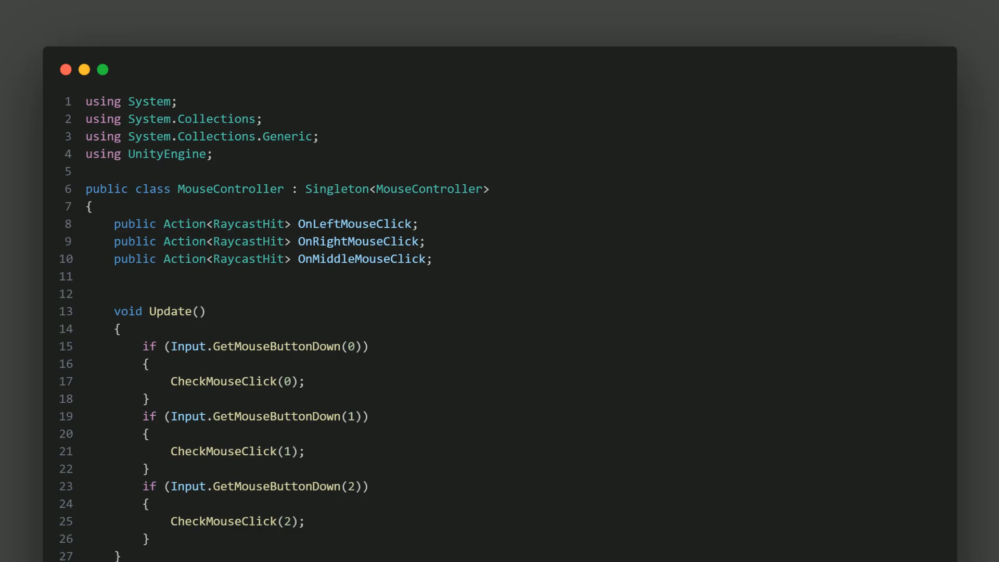
{"action": "left_click_drag", "start_coordinate": [118, 273], "coordinate": [438, 277]}
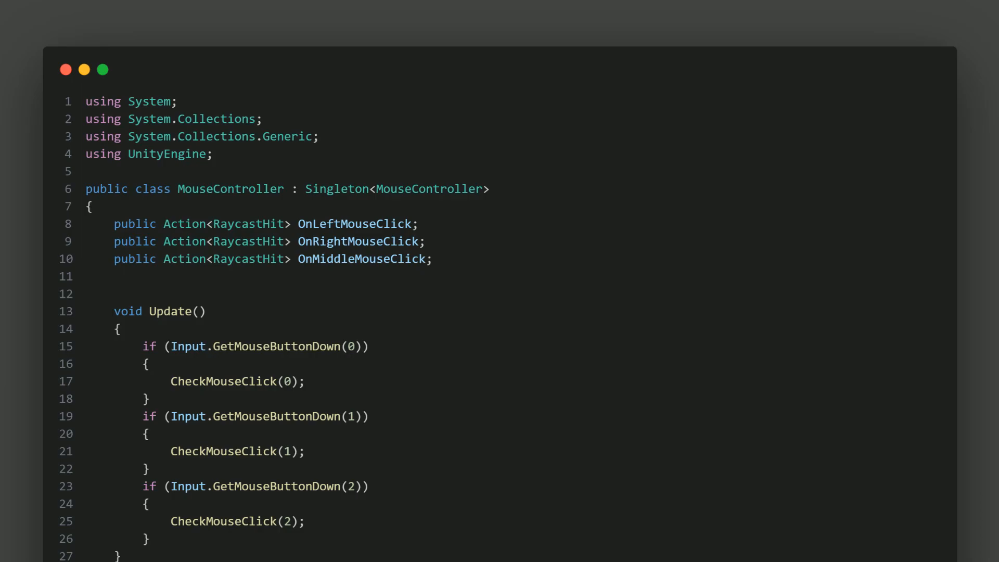
{"action": "scroll", "scroll_direction": "down", "scroll_amount": 3}
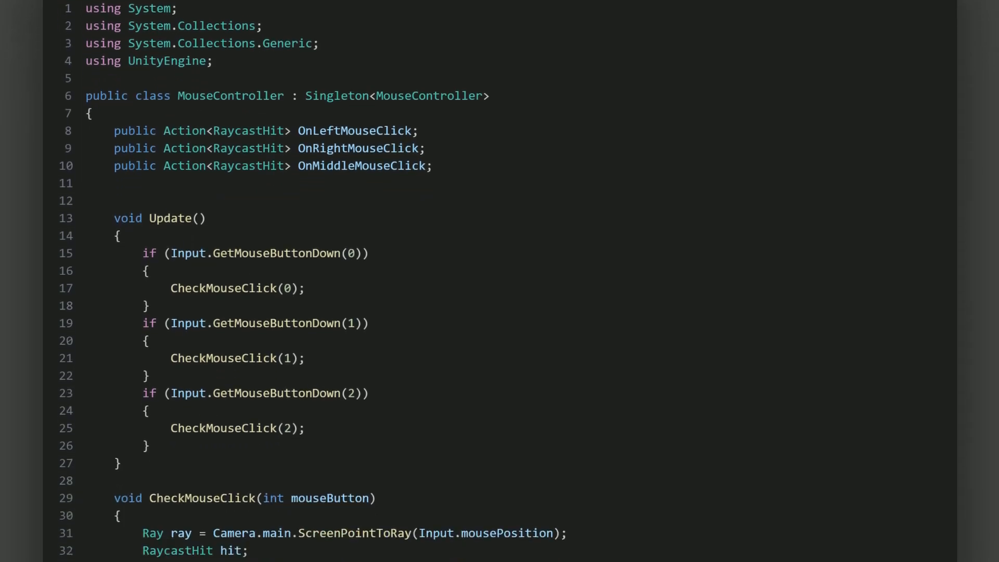
{"action": "scroll", "scroll_direction": "down", "scroll_amount": 3}
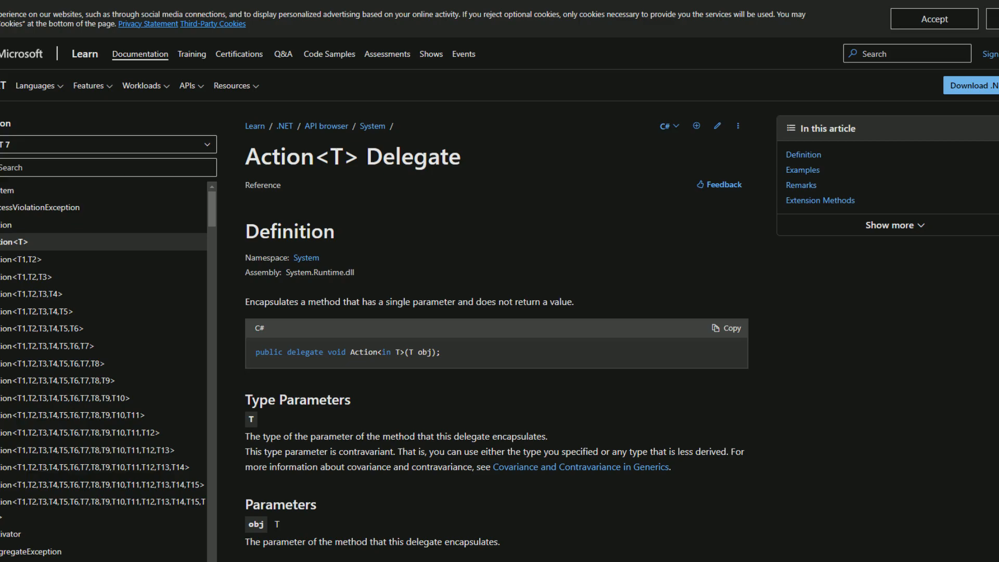
Scroll the Action<T> Delegate page through its Examples and Remarks sections
{"action": "scroll", "scroll_direction": "down", "scroll_amount": 3}
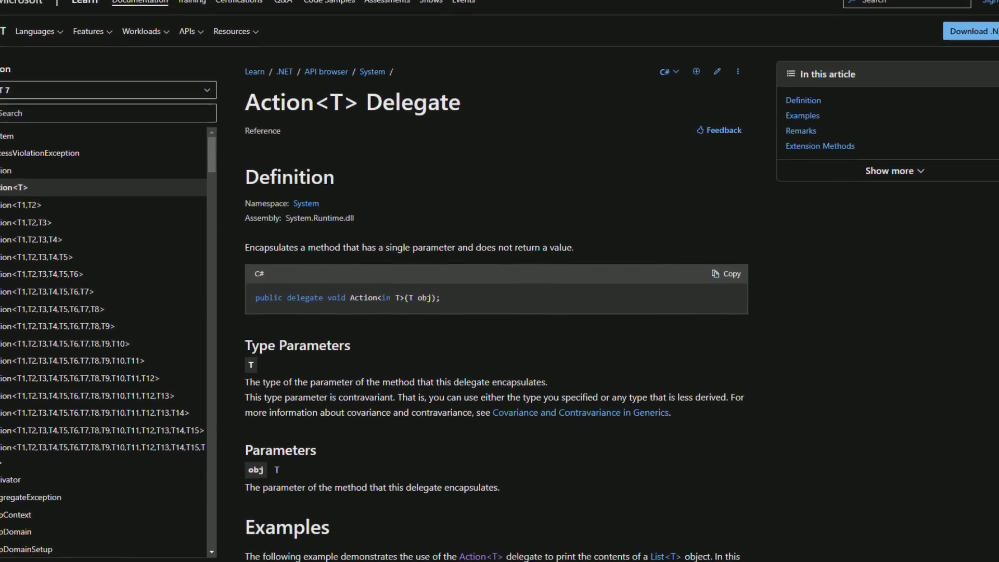
{"action": "scroll", "scroll_direction": "down", "scroll_amount": 3}
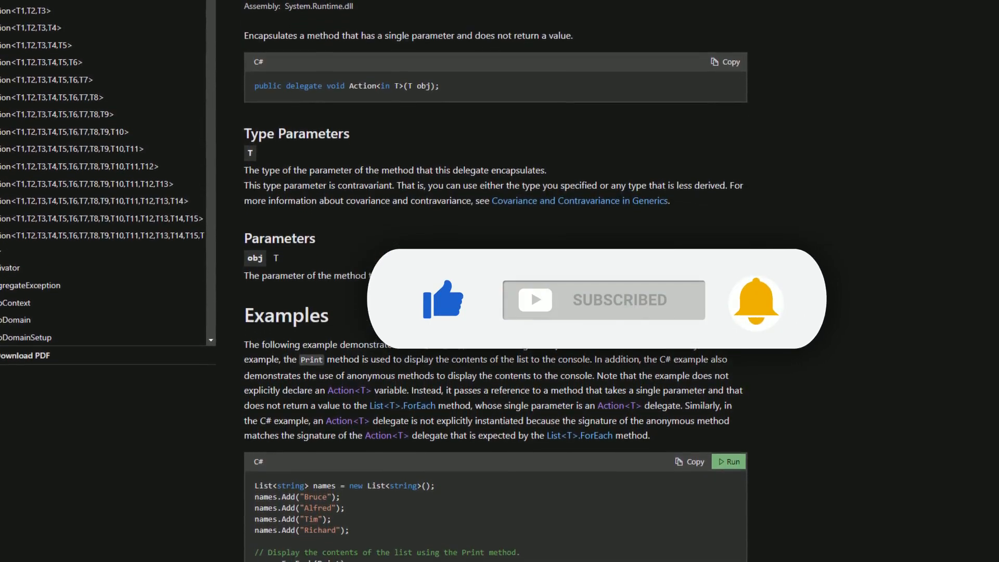
{"action": "scroll", "scroll_direction": "down", "scroll_amount": 3}
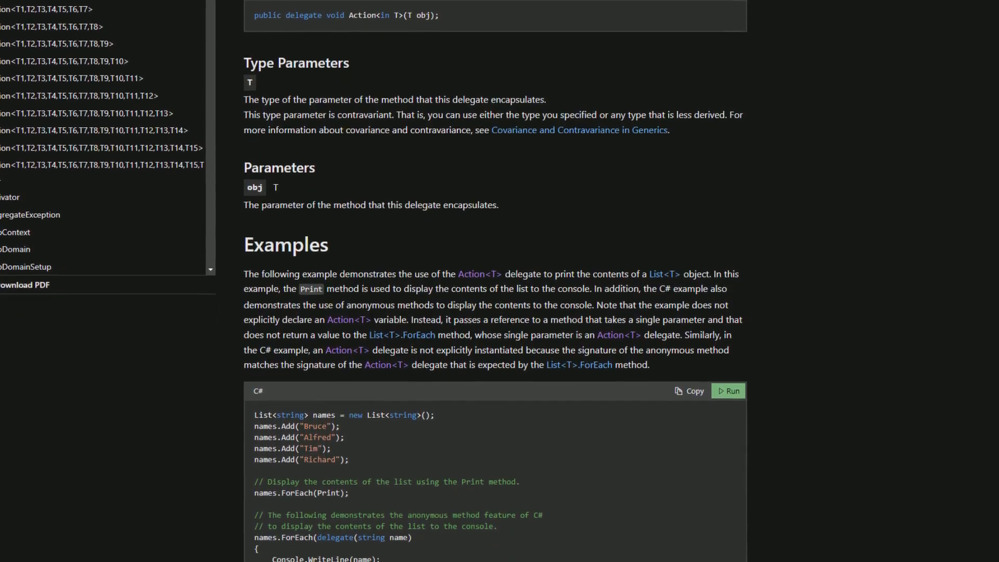
{"action": "scroll", "scroll_direction": "down", "scroll_amount": 3}
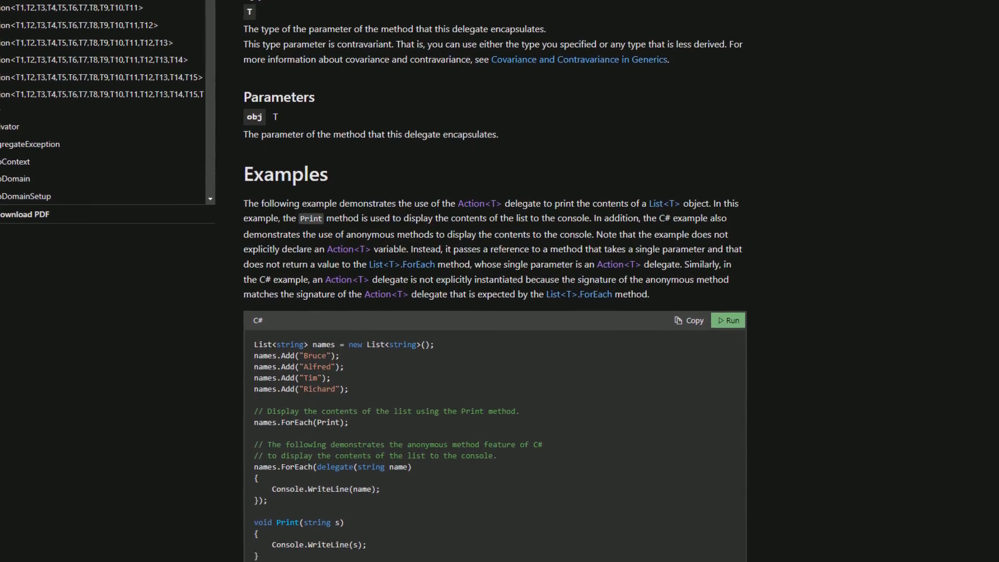
{"action": "scroll", "scroll_direction": "down", "scroll_amount": 3}
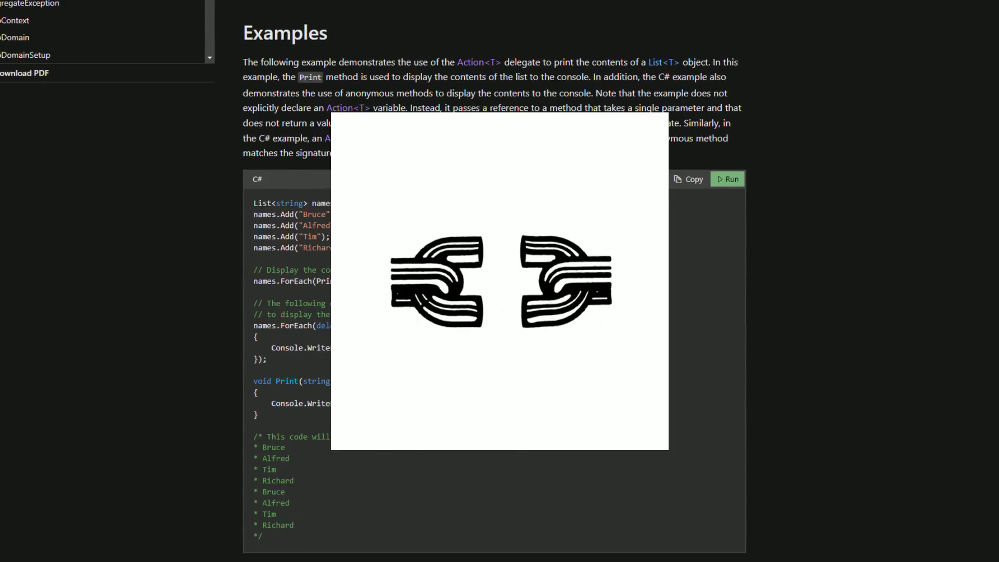
{"action": "scroll", "scroll_direction": "down", "scroll_amount": 3}
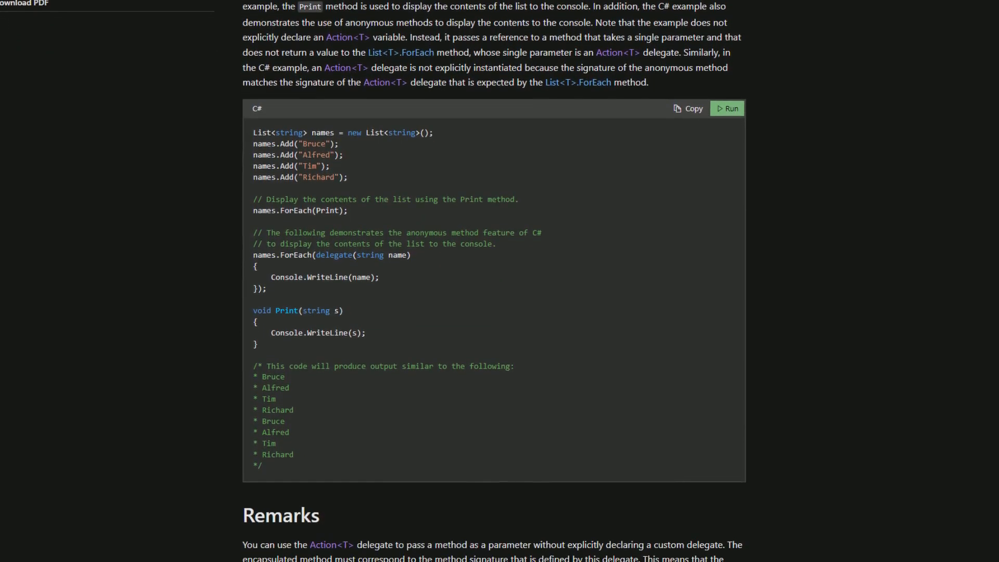
{"action": "scroll", "scroll_direction": "down", "scroll_amount": 3}
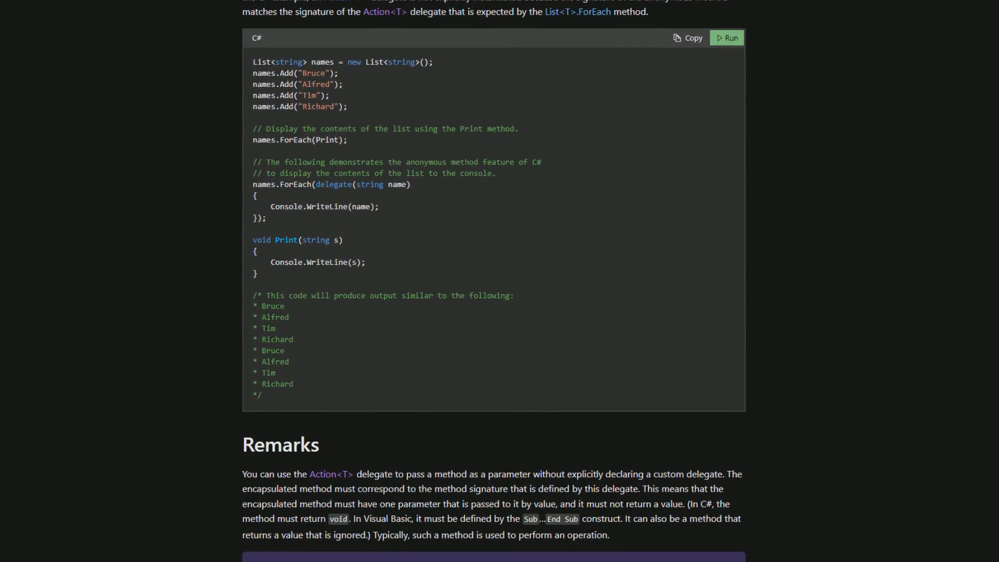
{"action": "scroll", "scroll_direction": "down", "scroll_amount": 3}
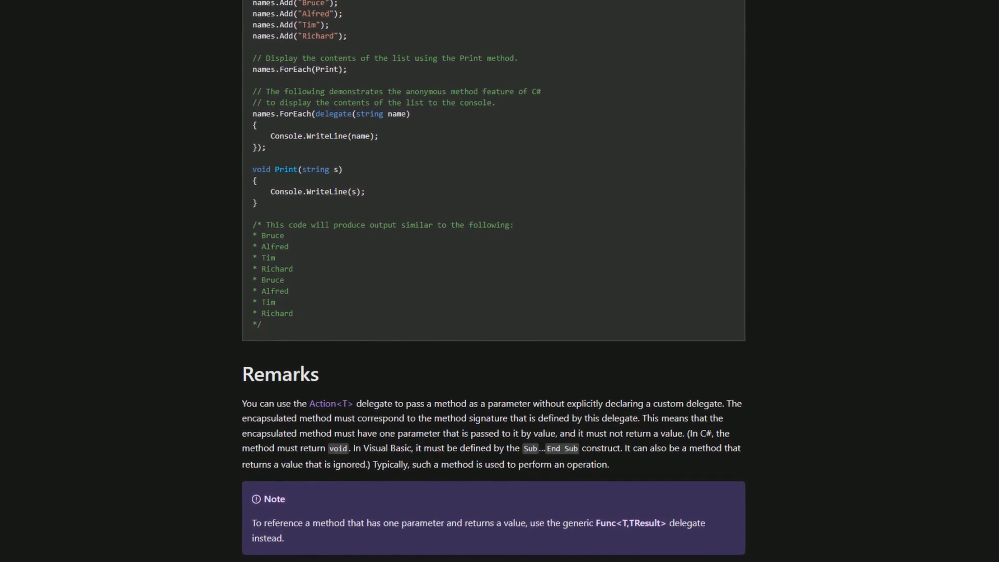
{"action": "scroll", "scroll_direction": "down", "scroll_amount": 3}
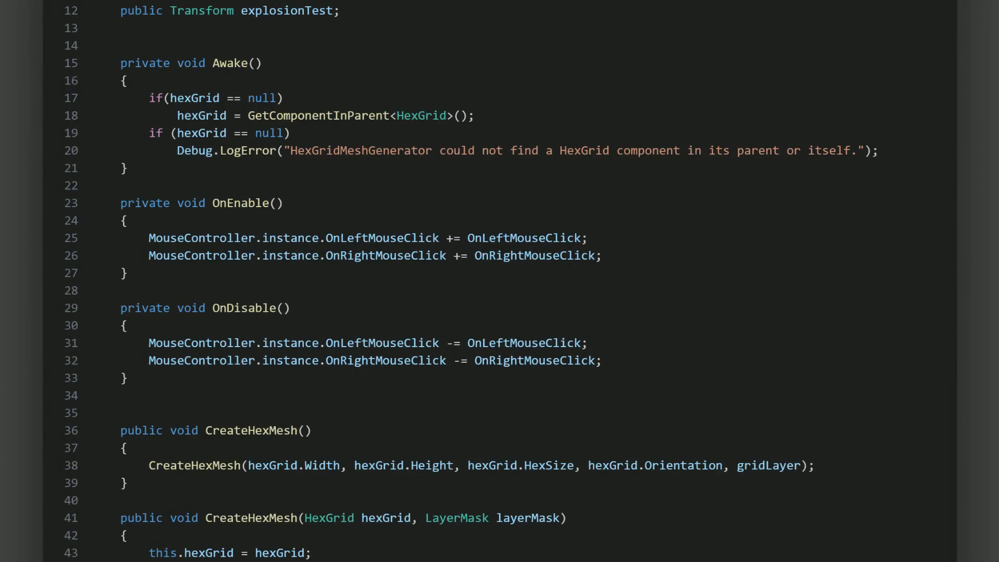
Scroll HexGridMeshGenerator from OnEnable/OnDisable to the vertices, triangles, collider and layer setup
{"action": "scroll", "scroll_direction": "down", "scroll_amount": 3}
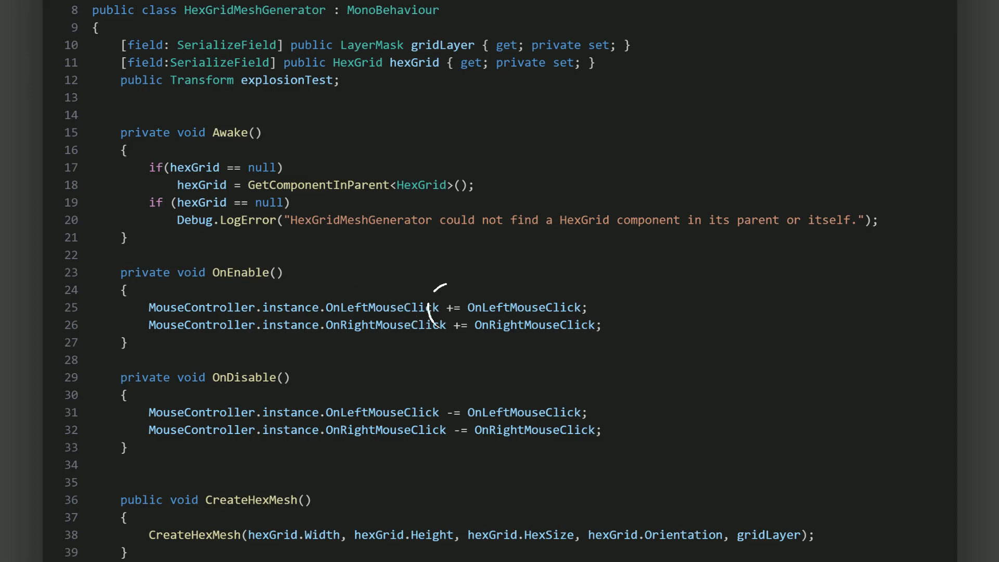
{"action": "mouse_move", "coordinate": [469, 313]}
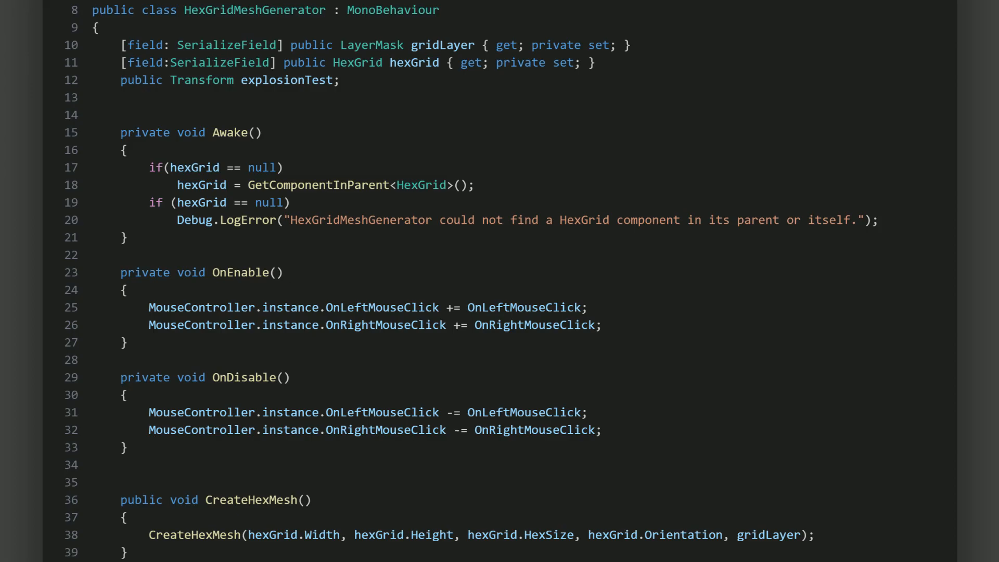
{"action": "scroll", "scroll_direction": "down", "scroll_amount": 3}
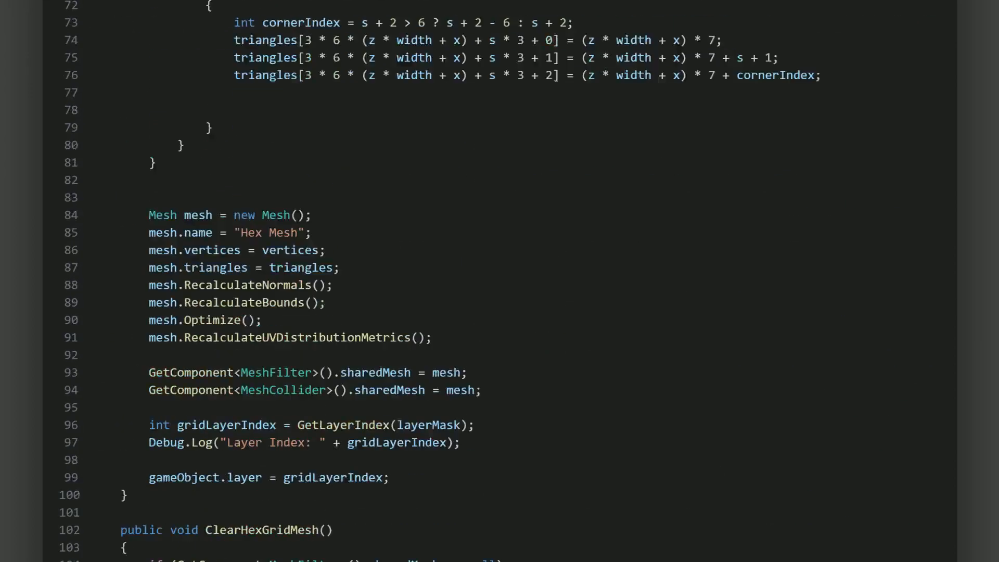
Show the OnLeftMouseClick and OnRightMouseClick handlers in HexGridMeshGenerator
{"action": "scroll", "scroll_direction": "down", "scroll_amount": 3}
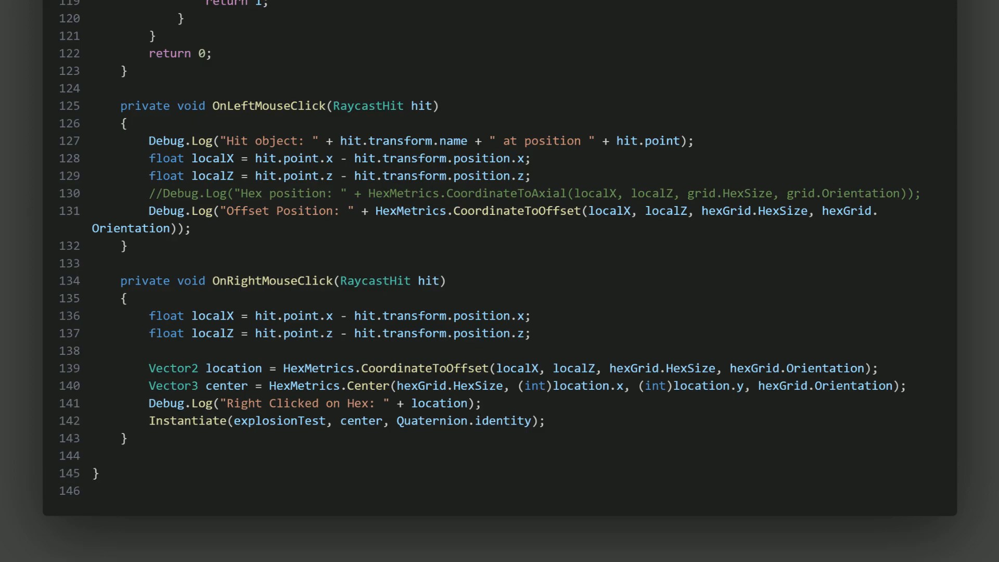
{"action": "left_click_drag", "start_coordinate": [383, 228], "coordinate": [701, 228]}
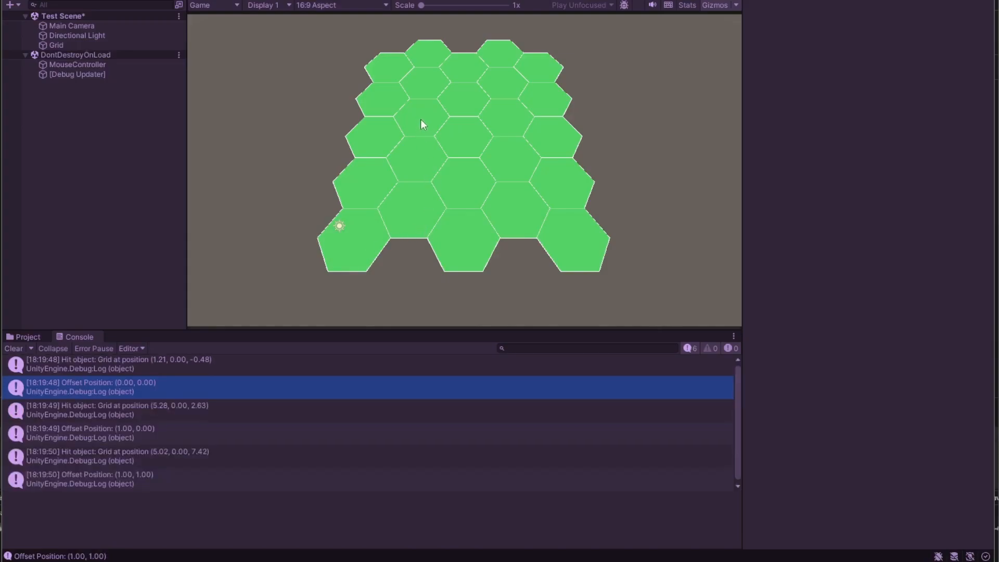
Right-click three hexes in the Game view to spawn explosion particle systems
{"action": "right_click", "coordinate": [507, 118]}
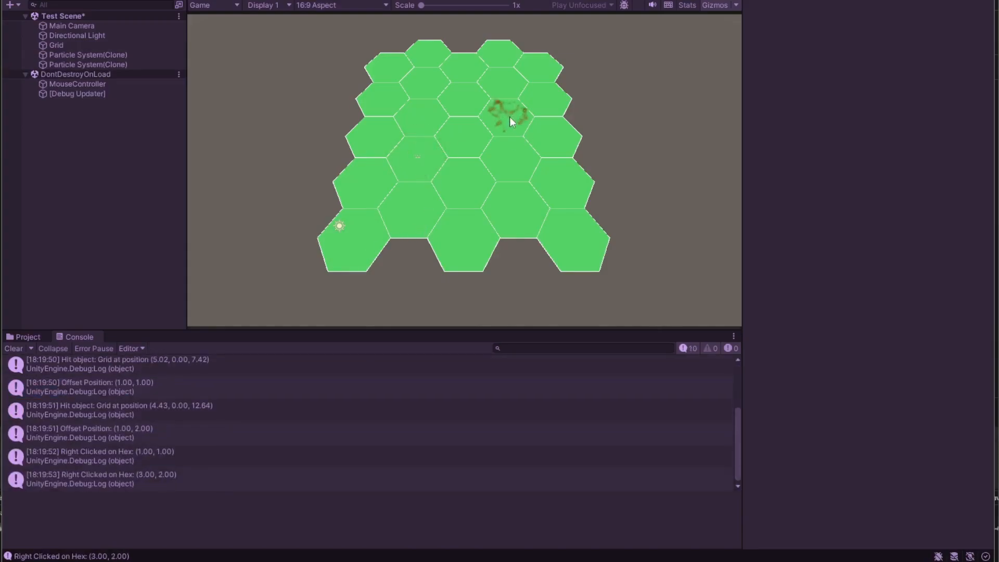
{"action": "right_click", "coordinate": [475, 154]}
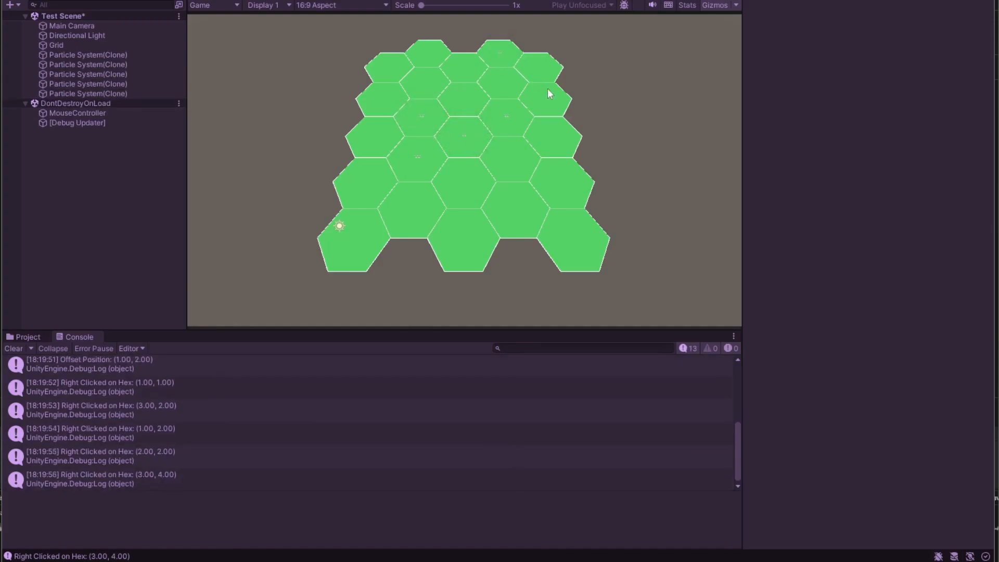
{"action": "right_click", "coordinate": [347, 242]}
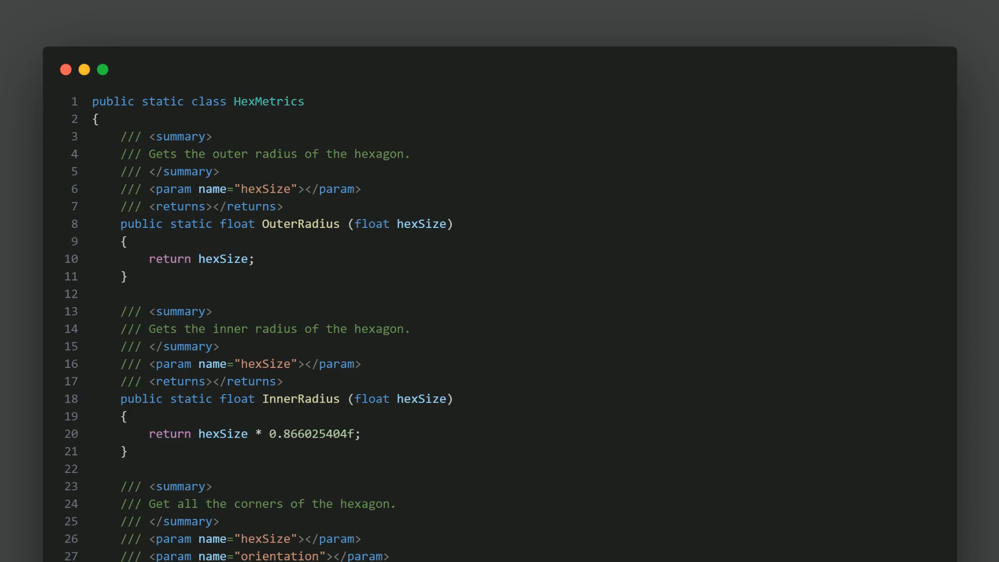
Scroll HexMetrics past Corner, Center, offset and rounding functions to CoordinateToAxial
{"action": "scroll", "scroll_direction": "down", "scroll_amount": 3}
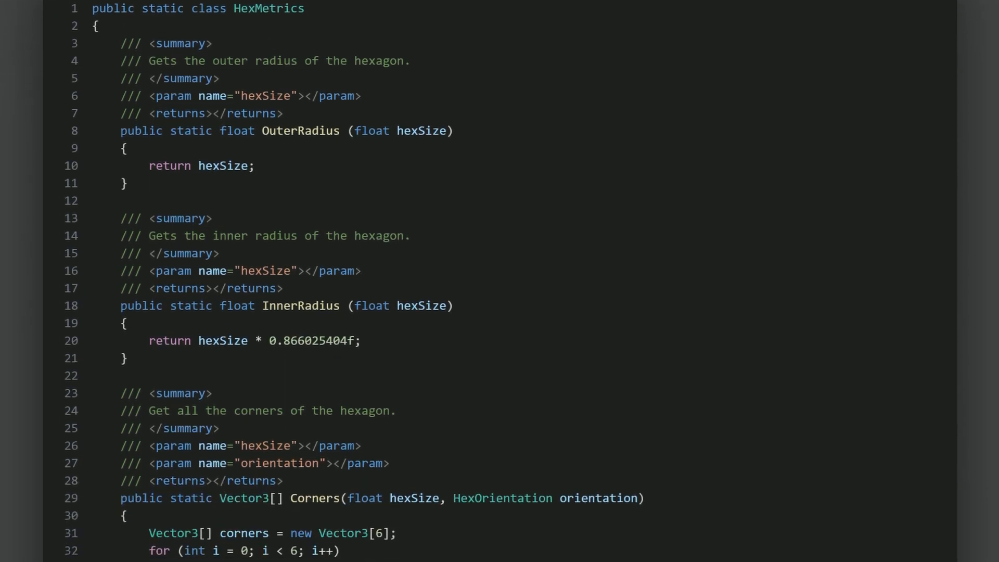
{"action": "scroll", "scroll_direction": "down", "scroll_amount": 3}
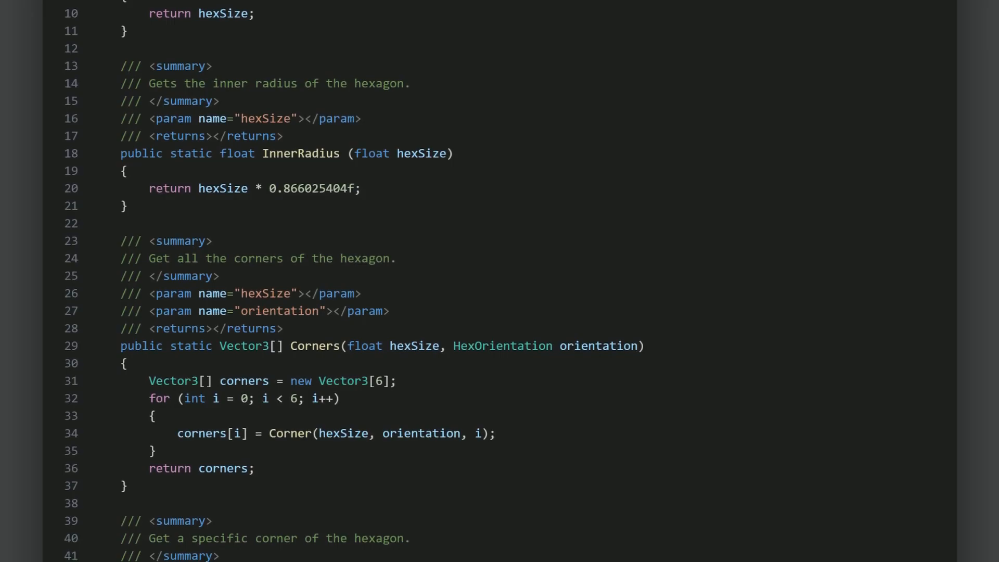
{"action": "scroll", "scroll_direction": "down", "scroll_amount": 3}
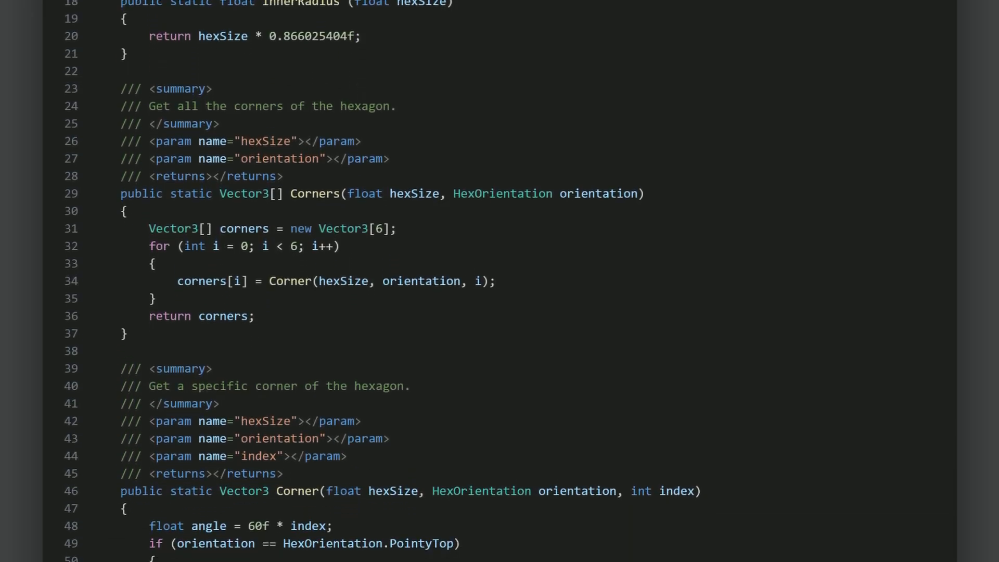
{"action": "scroll", "scroll_direction": "down", "scroll_amount": 3}
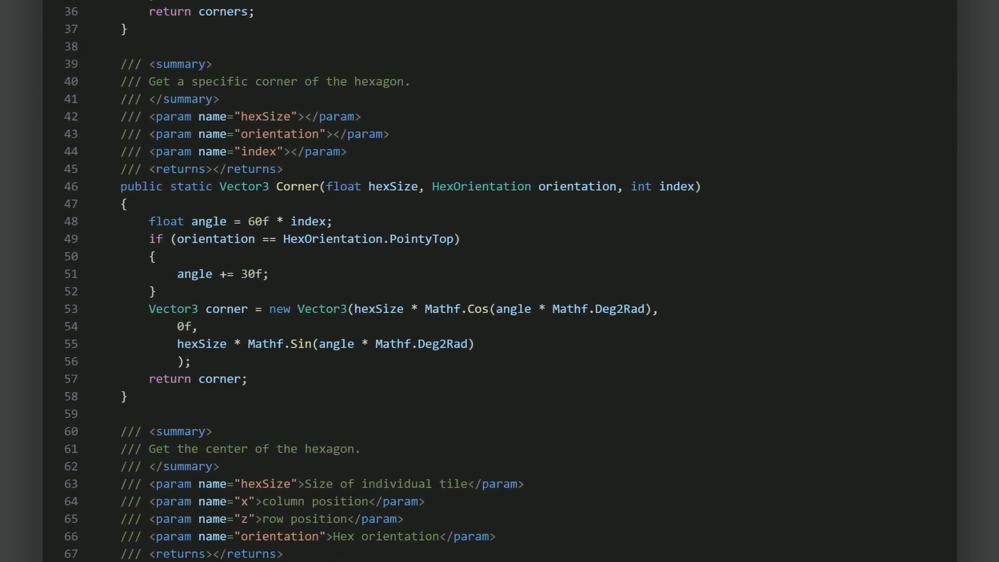
{"action": "scroll", "scroll_direction": "down", "scroll_amount": 3}
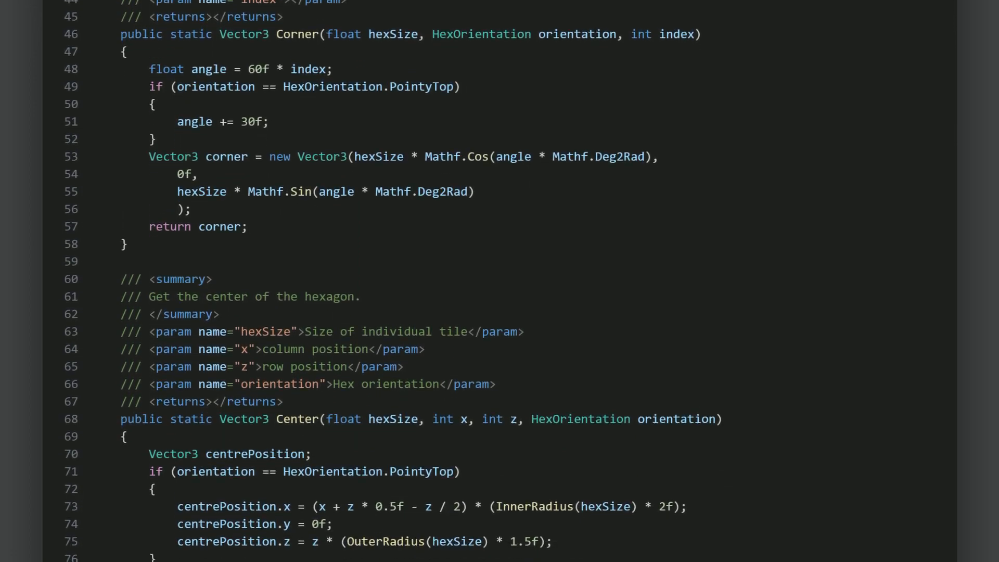
{"action": "scroll", "scroll_direction": "down", "scroll_amount": 3}
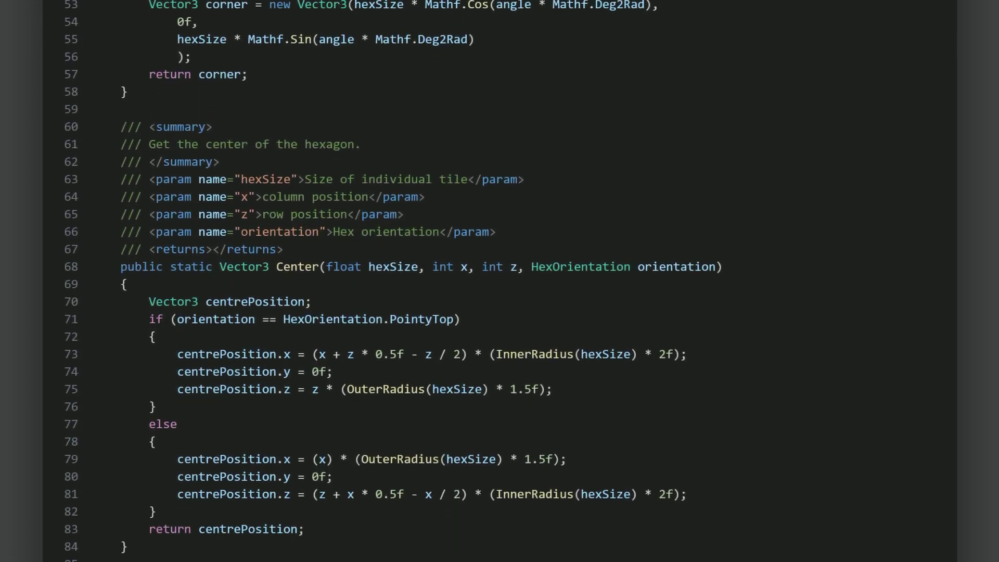
{"action": "scroll", "scroll_direction": "down", "scroll_amount": 3}
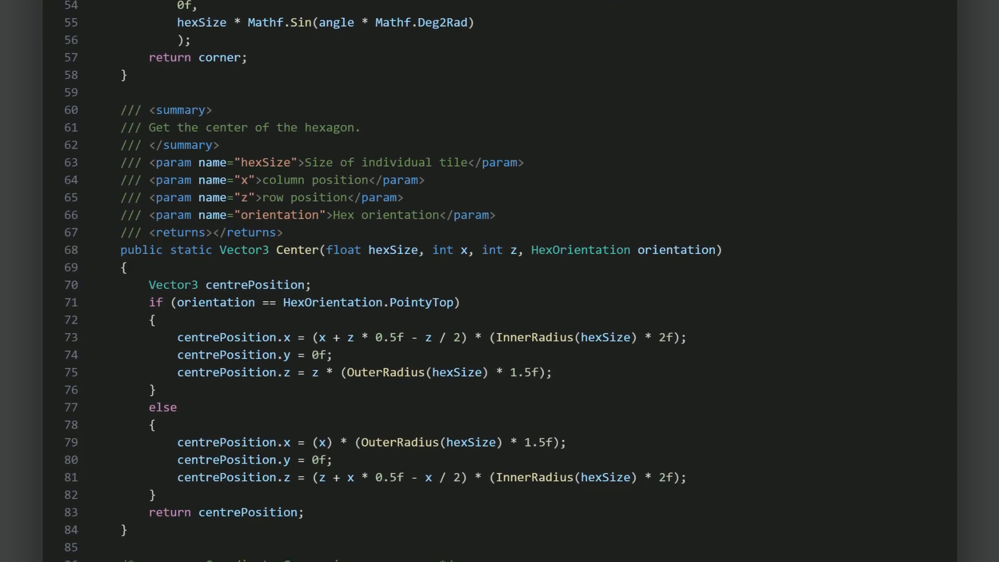
{"action": "scroll", "scroll_direction": "down", "scroll_amount": 3}
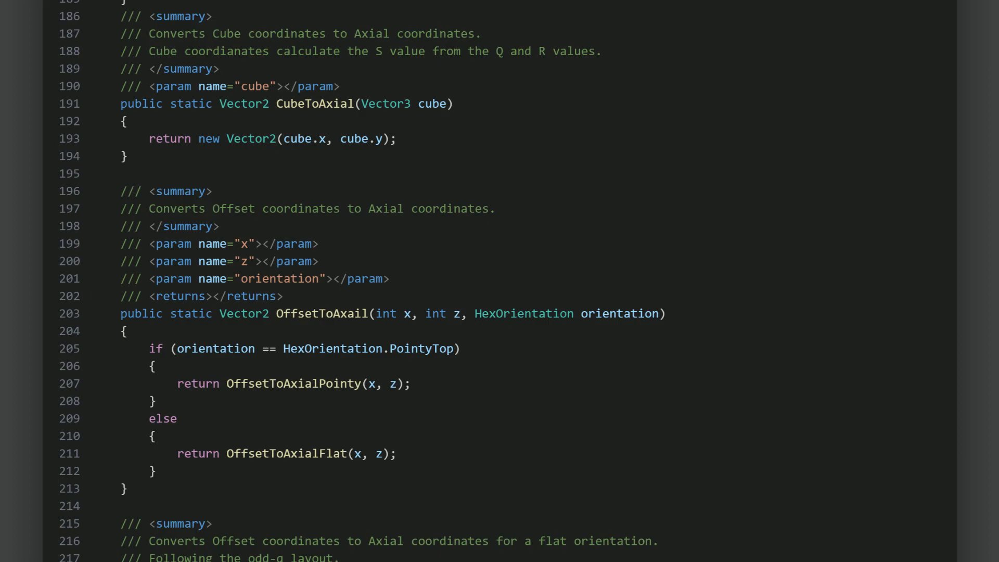
{"action": "scroll", "scroll_direction": "down", "scroll_amount": 3}
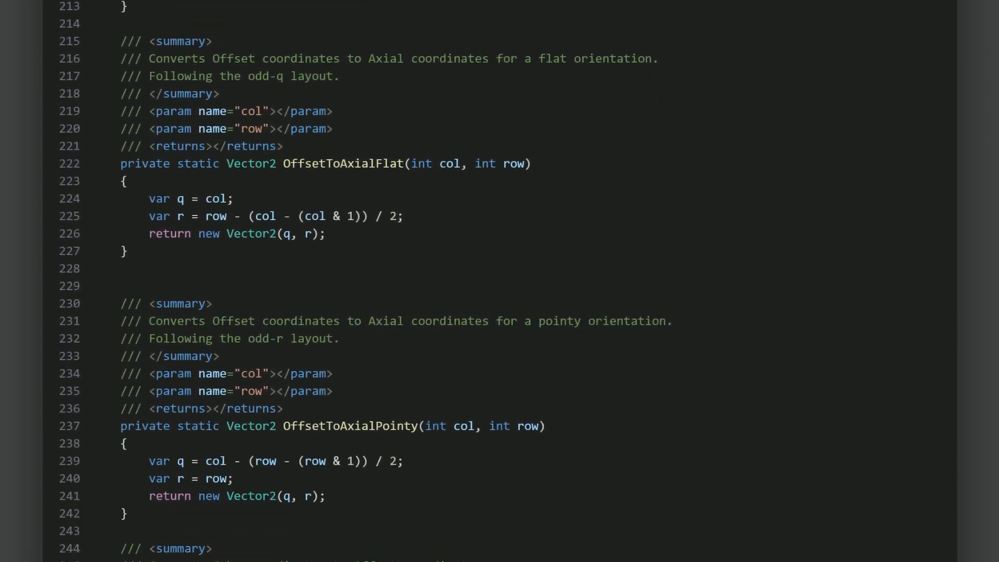
{"action": "scroll", "scroll_direction": "down", "scroll_amount": 3}
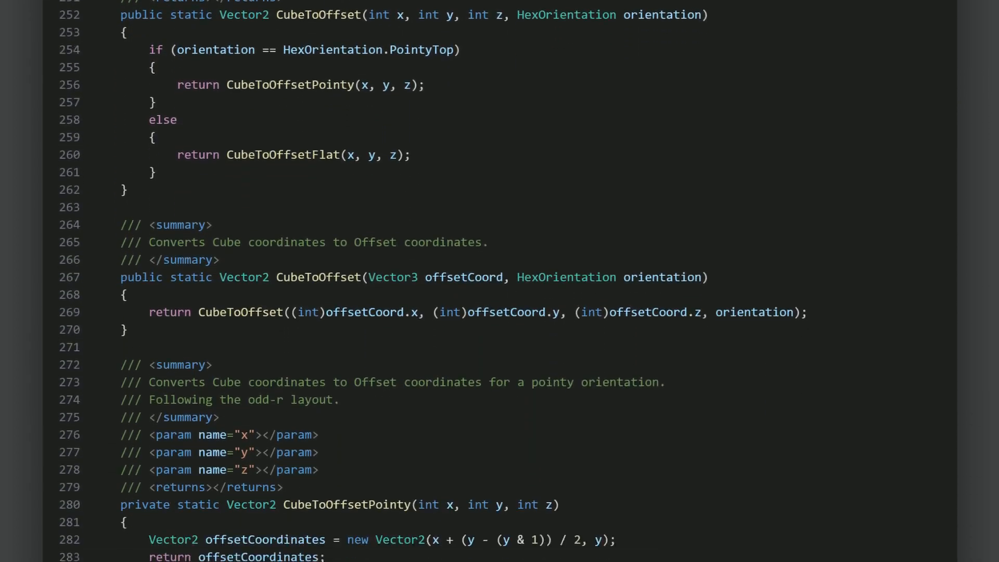
{"action": "scroll", "scroll_direction": "down", "scroll_amount": 3}
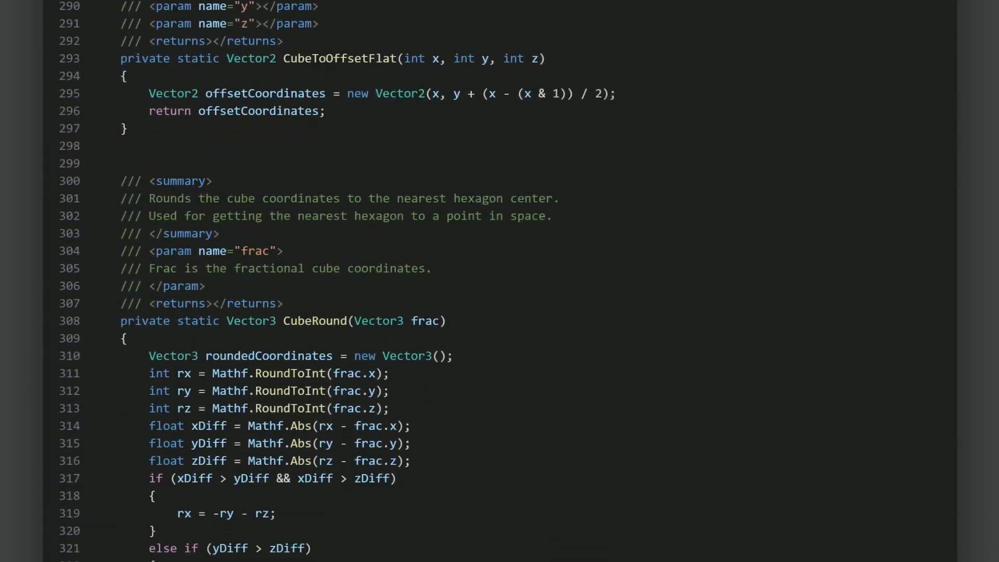
{"action": "scroll", "scroll_direction": "down", "scroll_amount": 3}
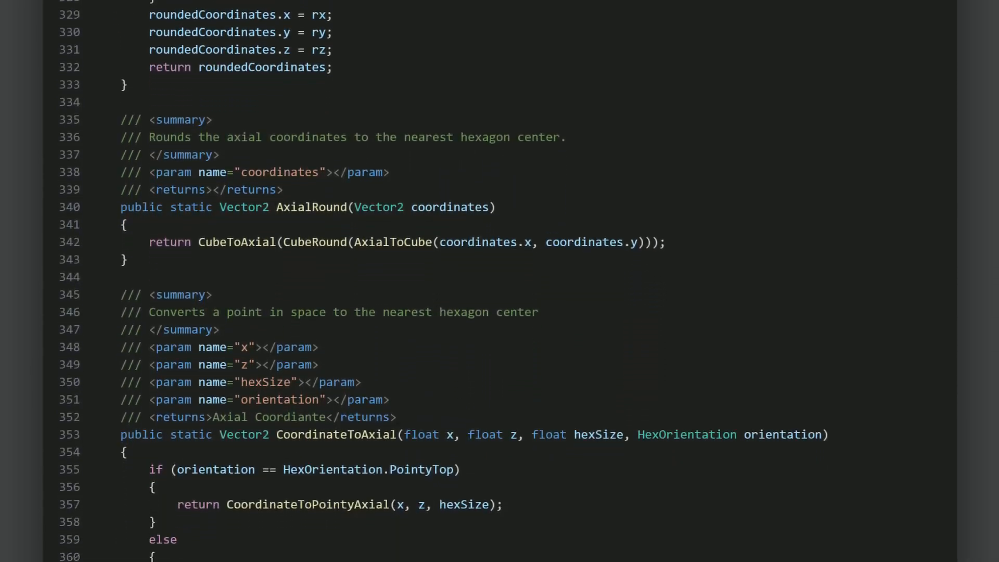
{"action": "scroll", "scroll_direction": "down", "scroll_amount": 3}
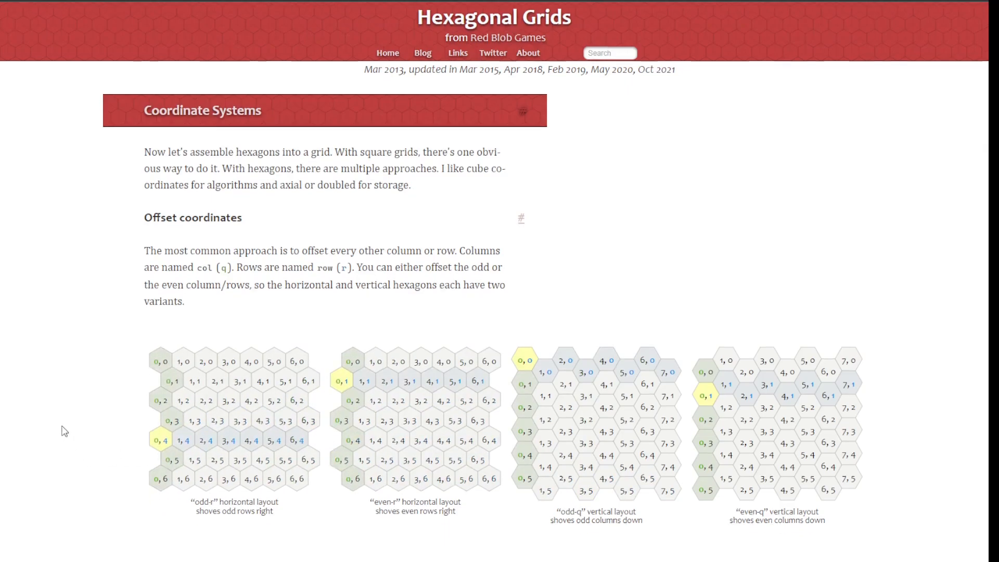
Switch the cube diagram to hexagons, select a hex, and reach Axial coordinates
{"action": "scroll", "scroll_direction": "down", "scroll_amount": 3}
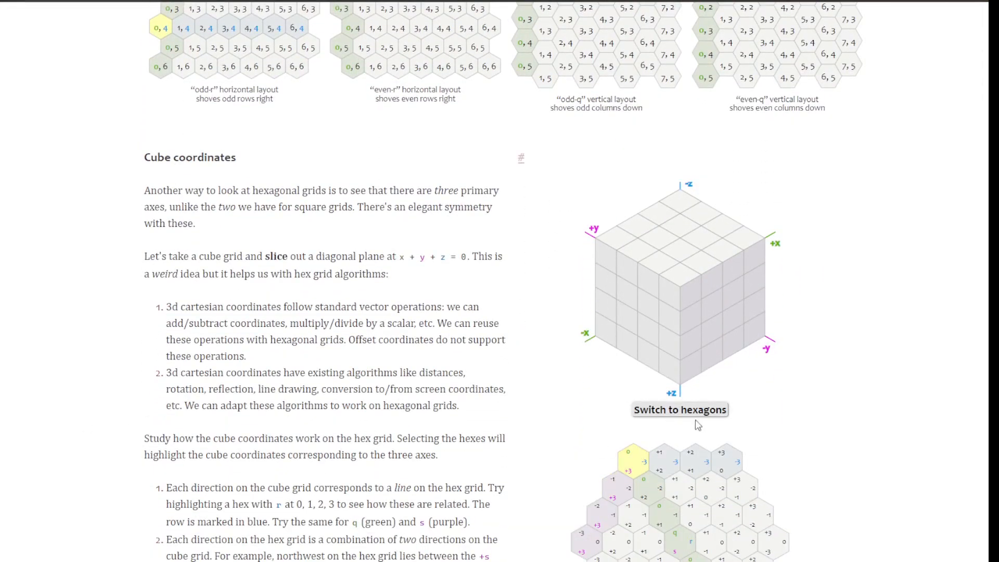
{"action": "left_click", "coordinate": [680, 410]}
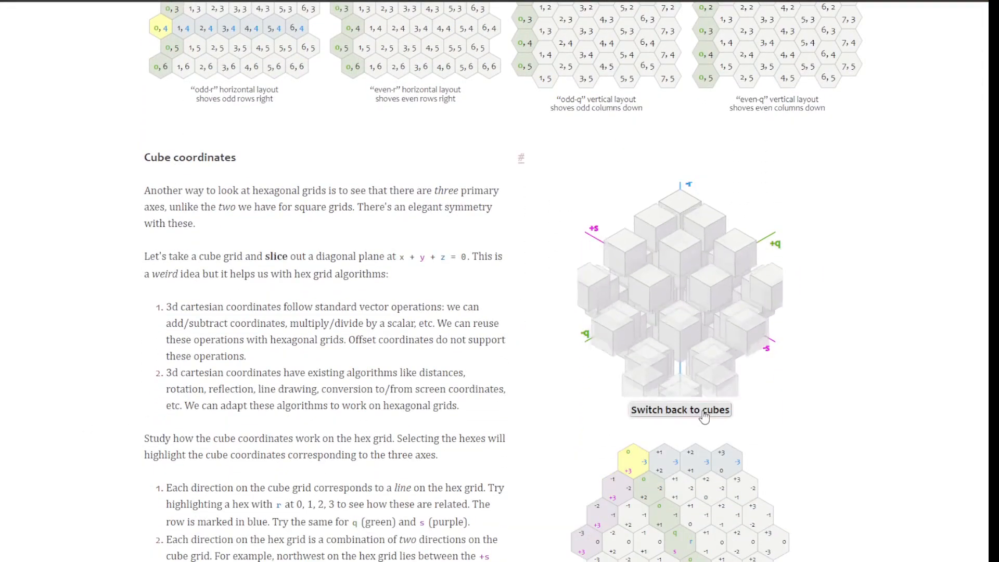
{"action": "scroll", "scroll_direction": "down", "scroll_amount": 3}
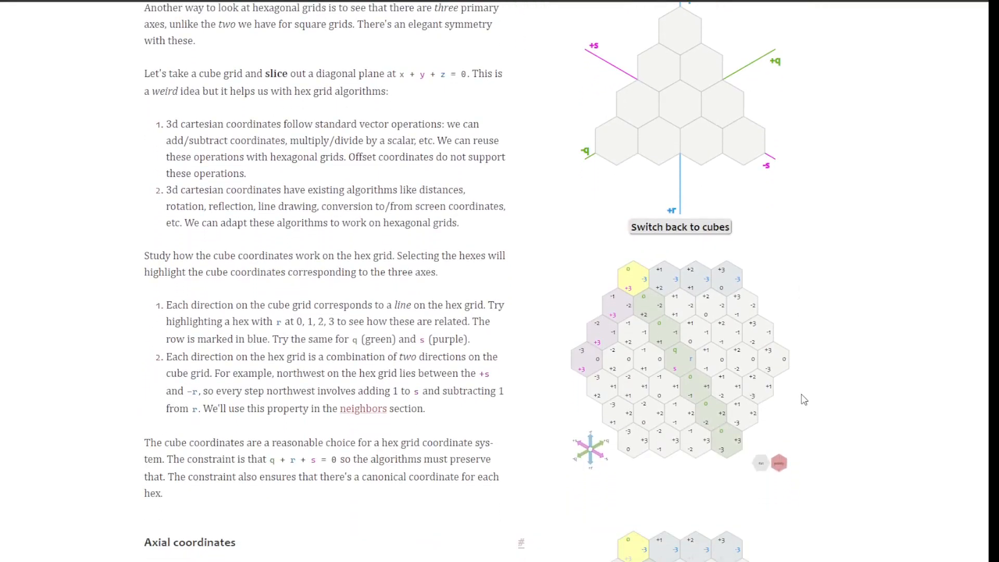
{"action": "left_click", "coordinate": [675, 358]}
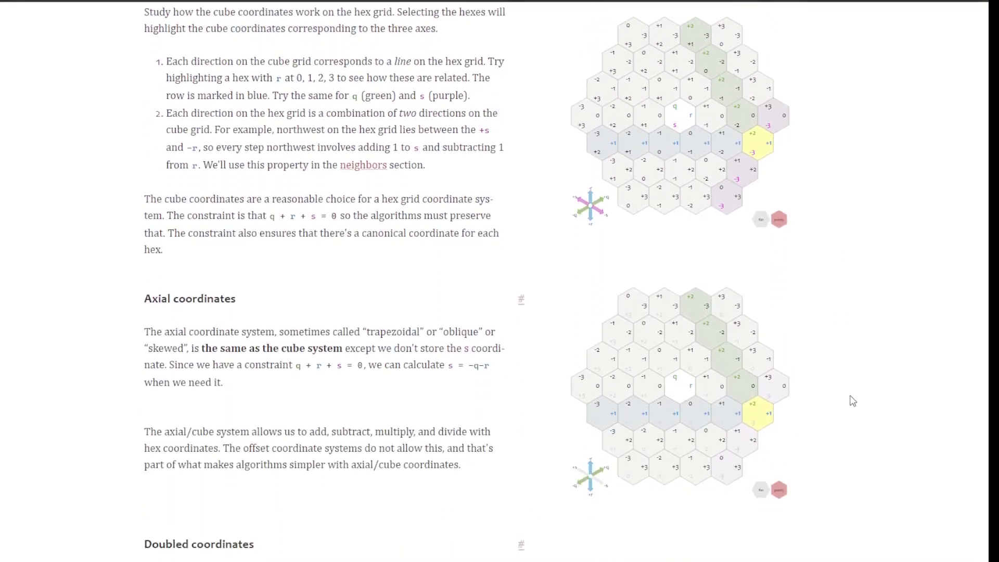
{"action": "scroll", "scroll_direction": "down", "scroll_amount": 3}
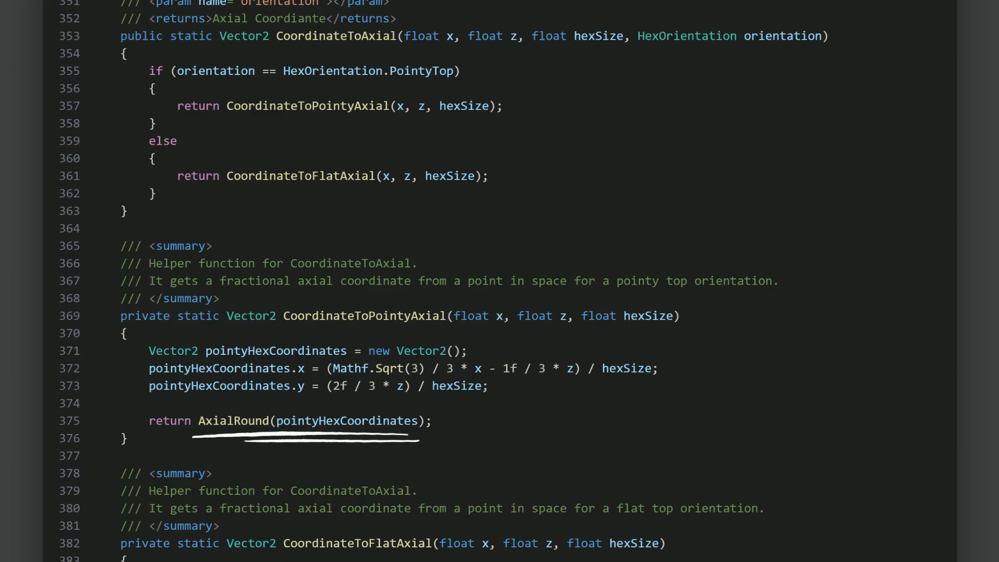
Scroll up from CoordinateToPointyAxial through AxialRound to the CubeRound method
{"action": "scroll", "scroll_direction": "up", "scroll_amount": 3}
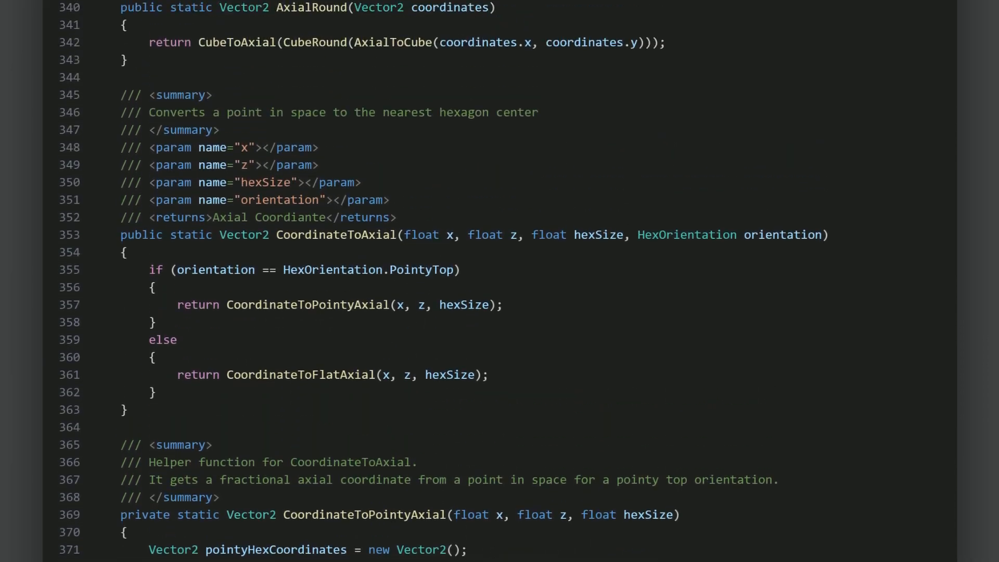
{"action": "scroll", "scroll_direction": "up", "scroll_amount": 3}
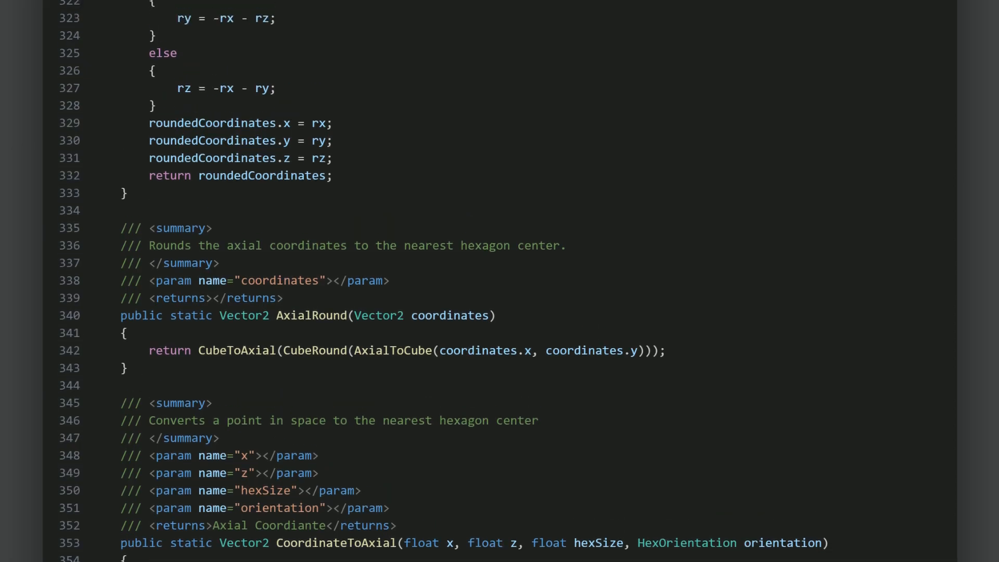
{"action": "scroll", "scroll_direction": "up", "scroll_amount": 3}
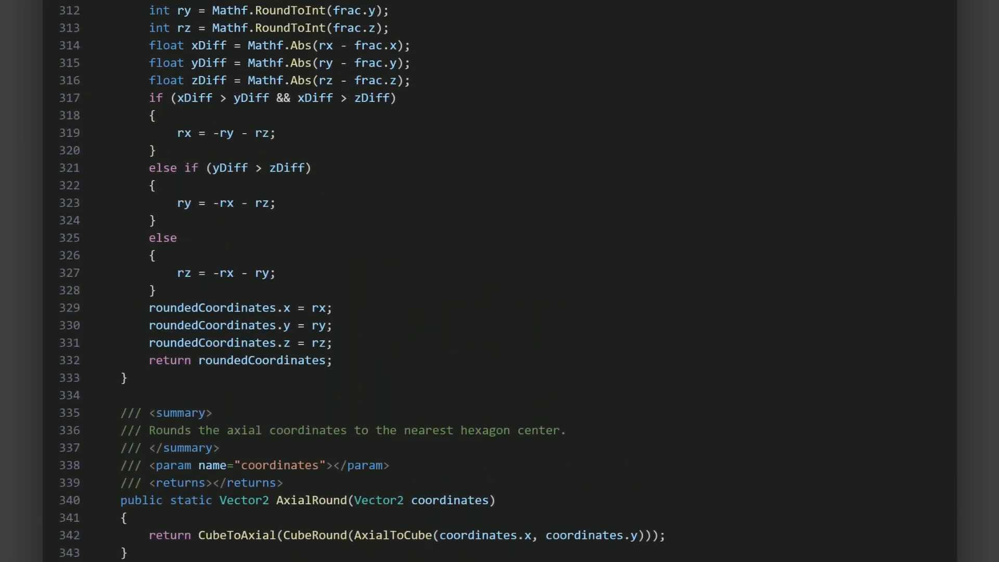
{"action": "scroll", "scroll_direction": "up", "scroll_amount": 3}
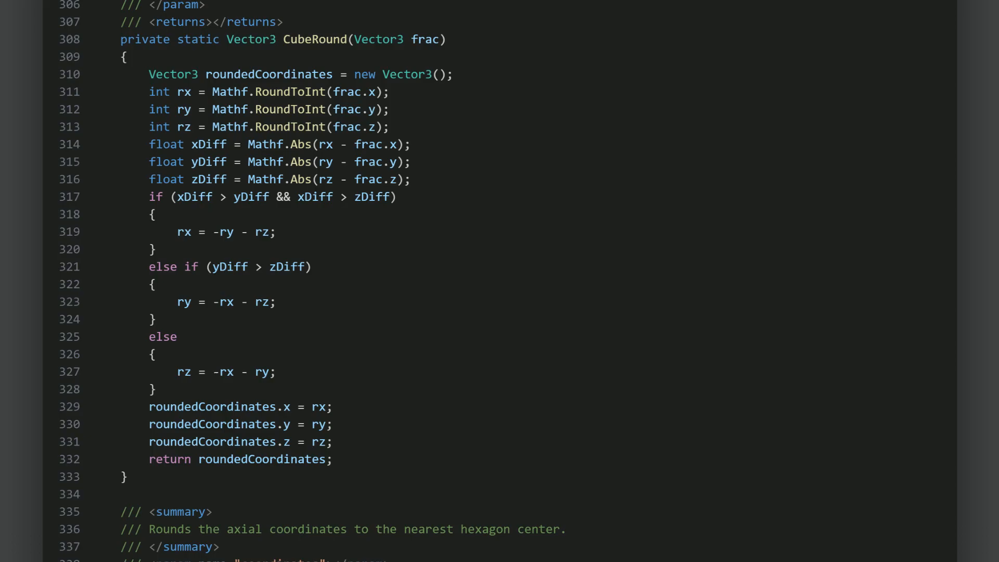
{"action": "scroll", "scroll_direction": "up", "scroll_amount": 3}
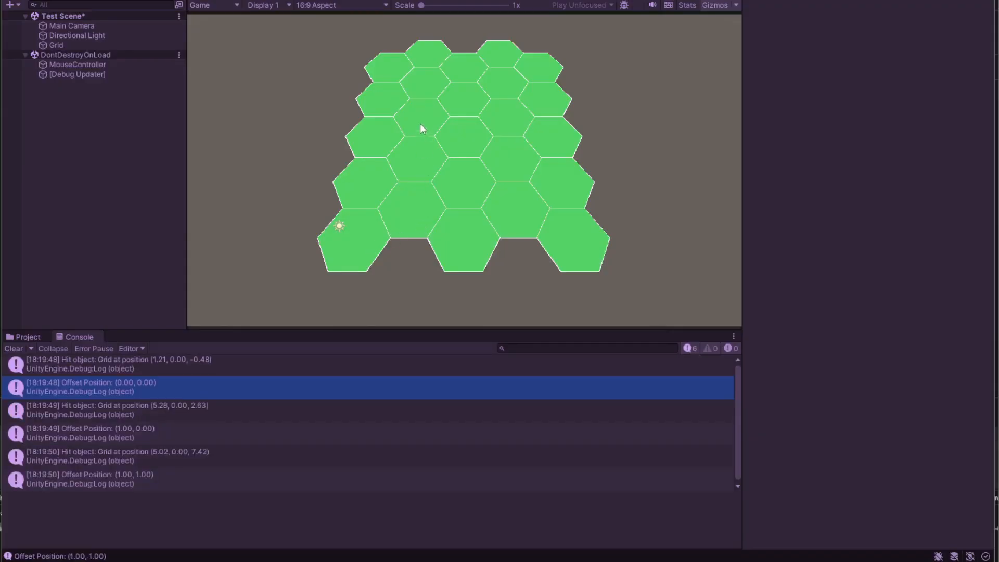
Right-click two hexes in the green grid to spawn particles and log their coordinates
{"action": "right_click", "coordinate": [511, 117]}
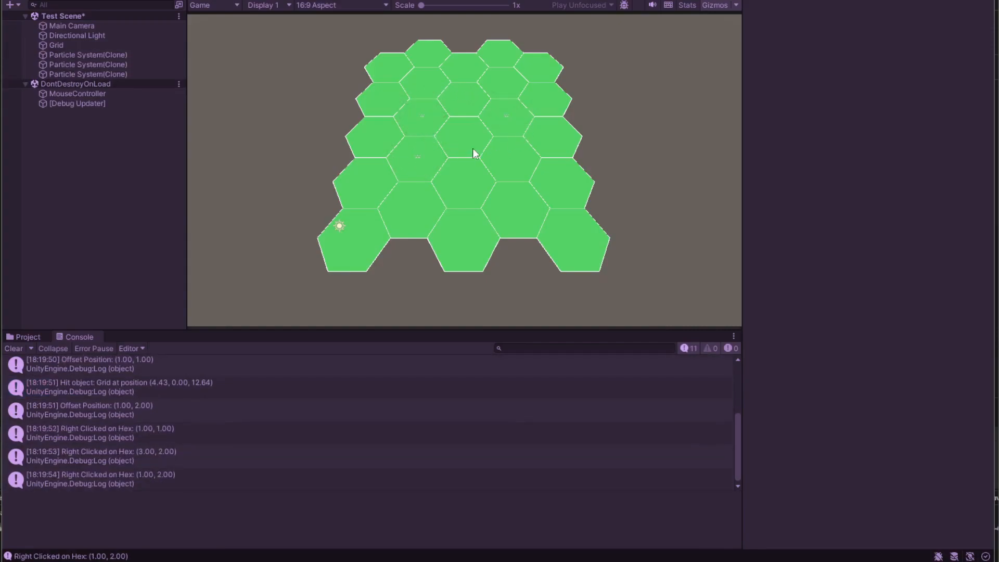
{"action": "right_click", "coordinate": [547, 87]}
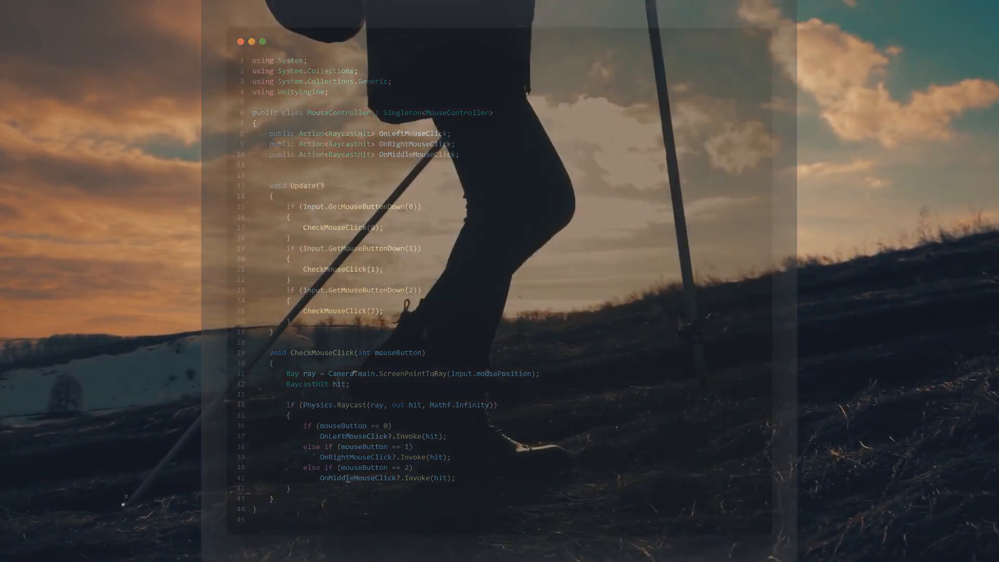
Scroll the HexMetrics code slide past AxialToCube, CubeToAxial, OffsetToAxial and CubeToOffset
{"action": "scroll", "scroll_direction": "down", "scroll_amount": 3}
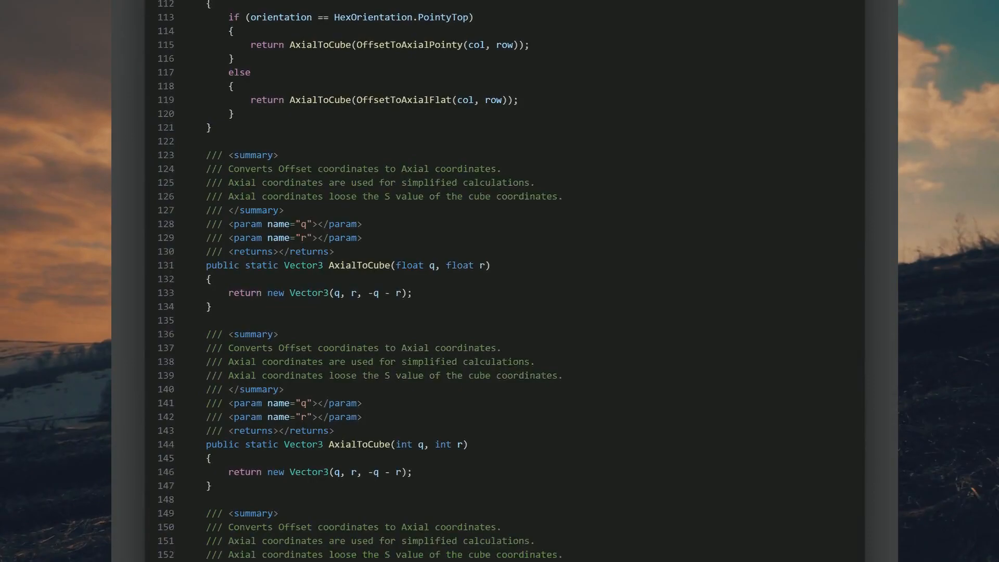
{"action": "scroll", "scroll_direction": "down", "scroll_amount": 3}
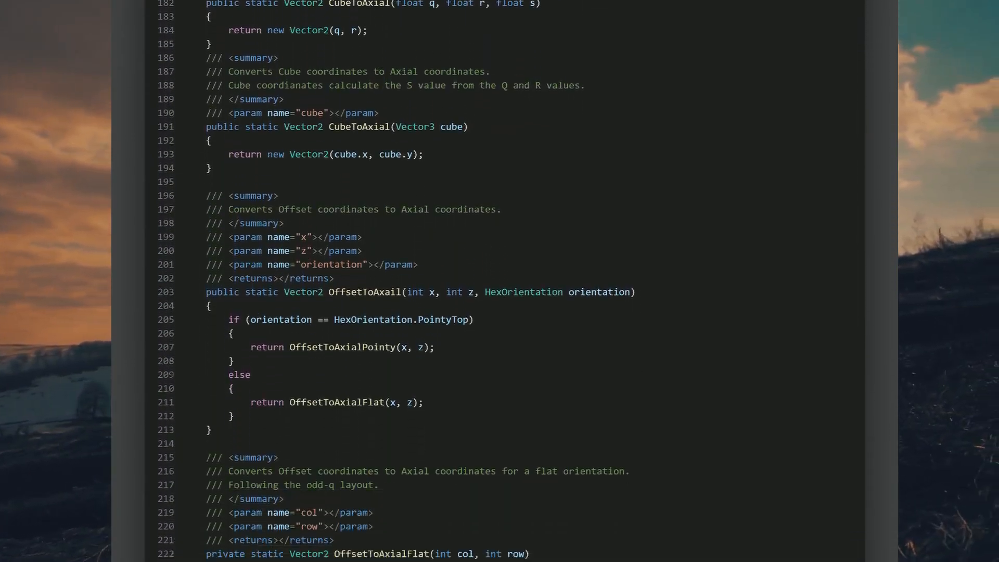
{"action": "scroll", "scroll_direction": "down", "scroll_amount": 3}
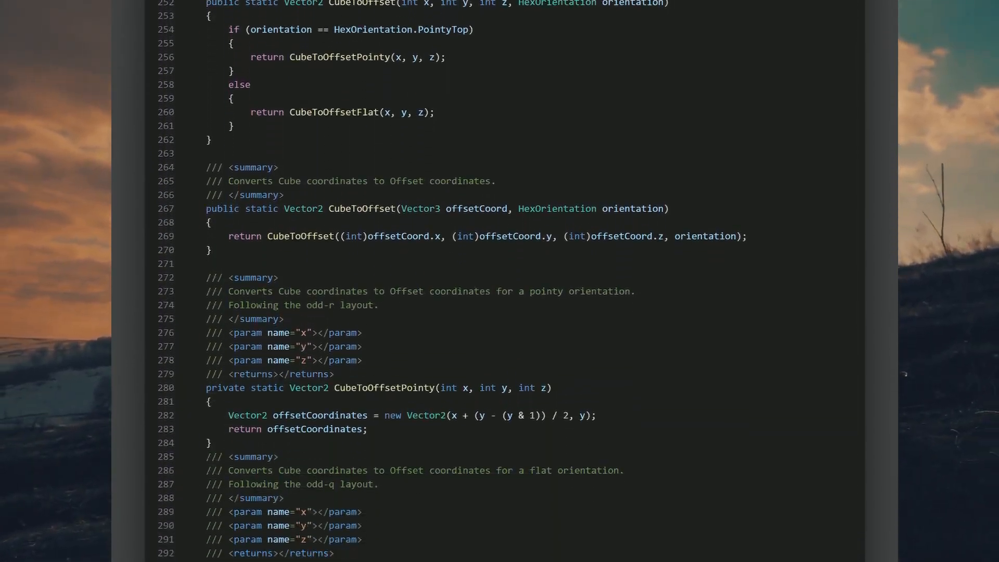